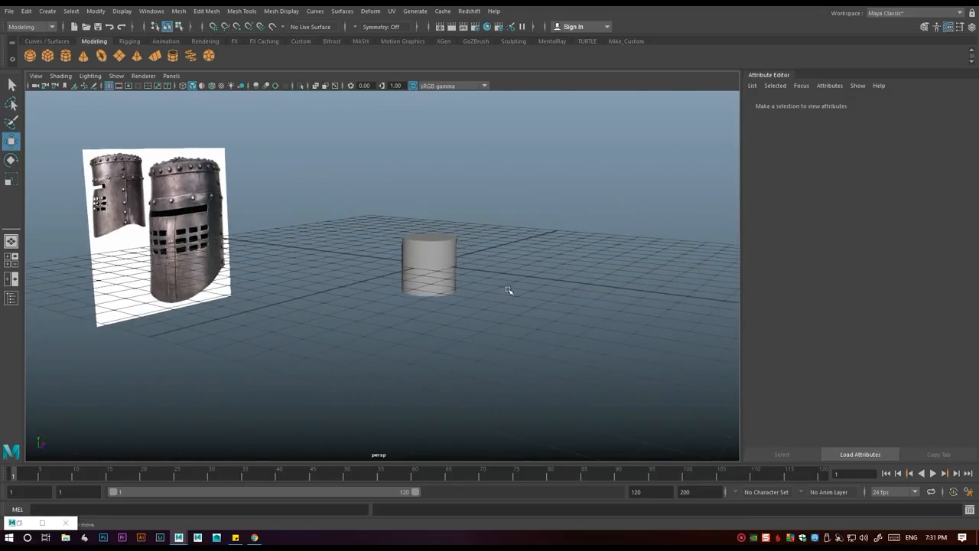
Select the polygon cylinder beside the helmet reference to begin shaping
left_click(428, 266)
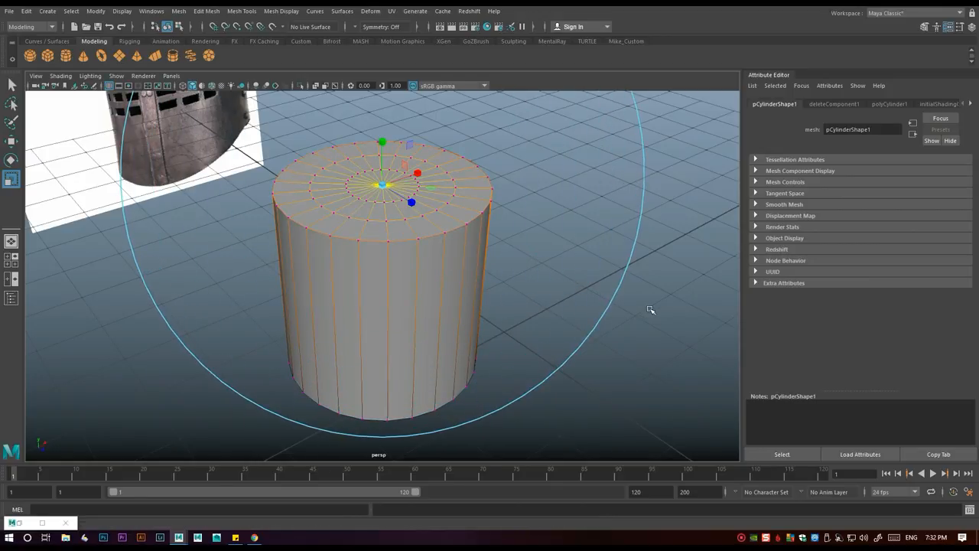
Match the cylinder's vertices to the side reference outline and add horizontal edge loops
left_click_drag(383, 141, 386, 98)
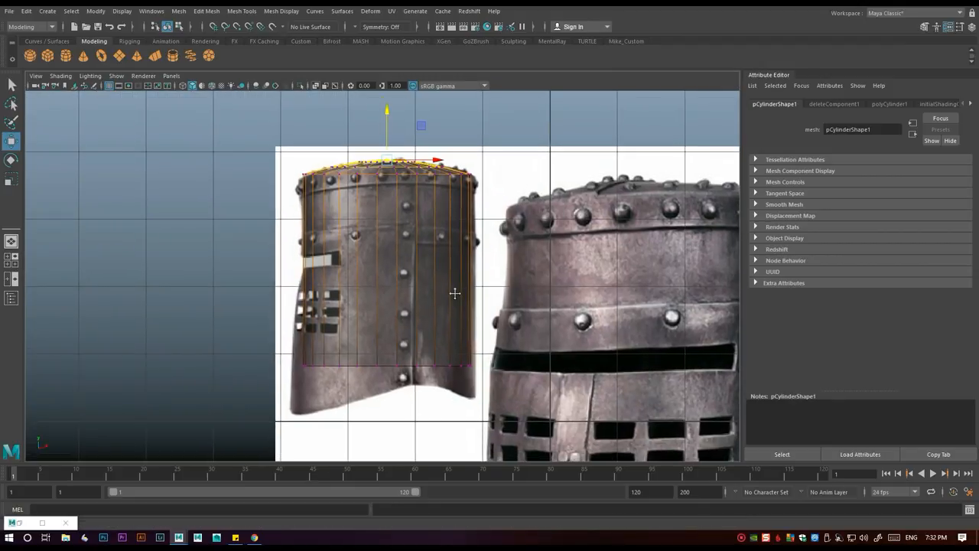
left_click(241, 10)
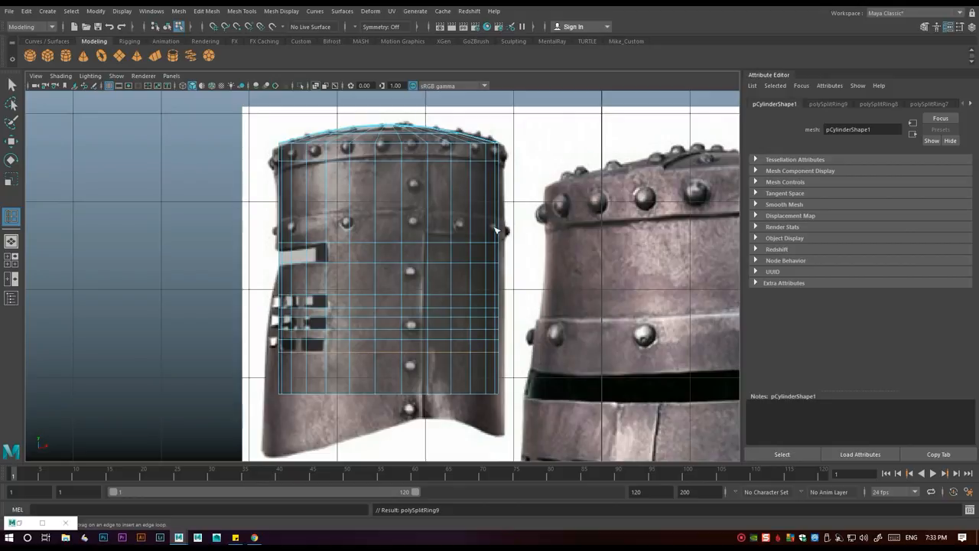
mouse_move(374, 297)
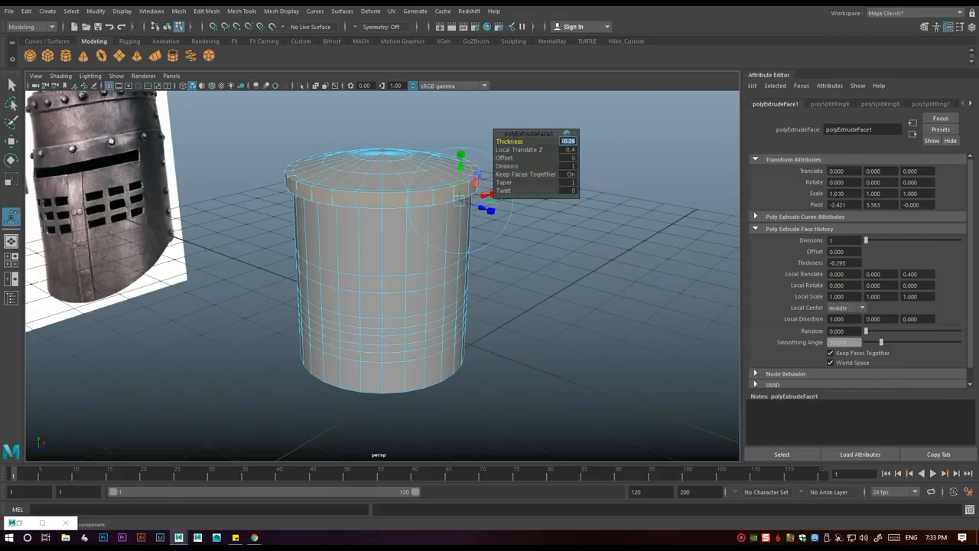
Extrude the top faces with thickness into a protruding rim around the crown
left_click(619, 303)
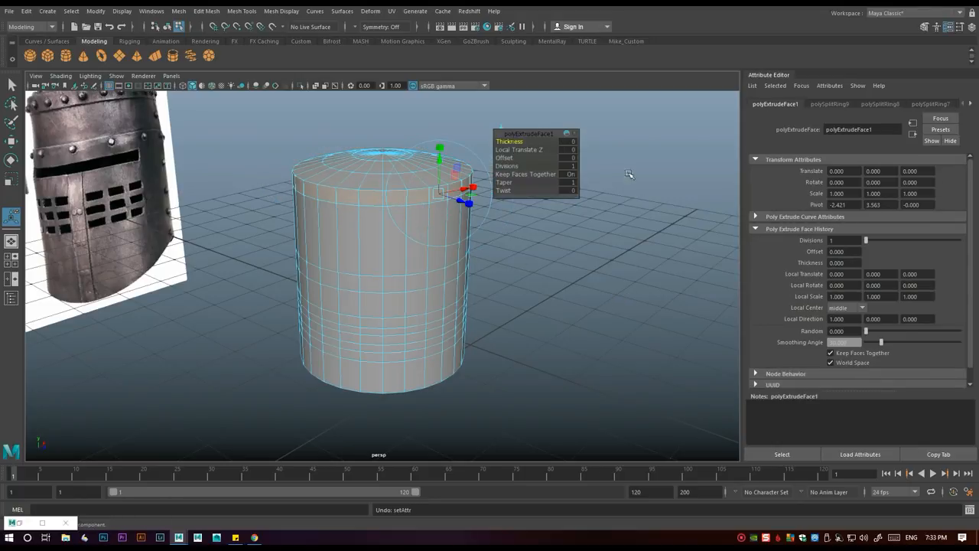
left_click(568, 141)
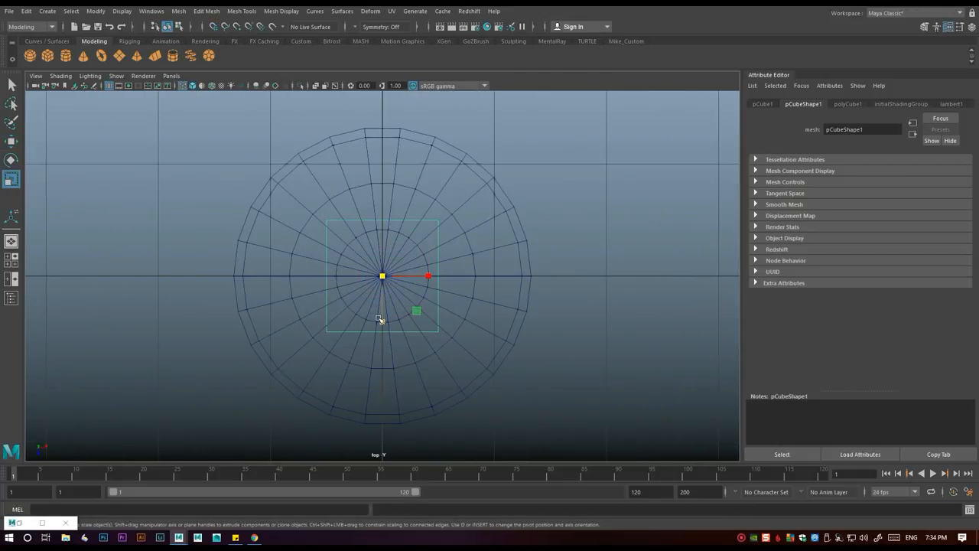
Stretch the cube into a long thin strip and insert edge loops along it
left_click_drag(429, 275, 462, 279)
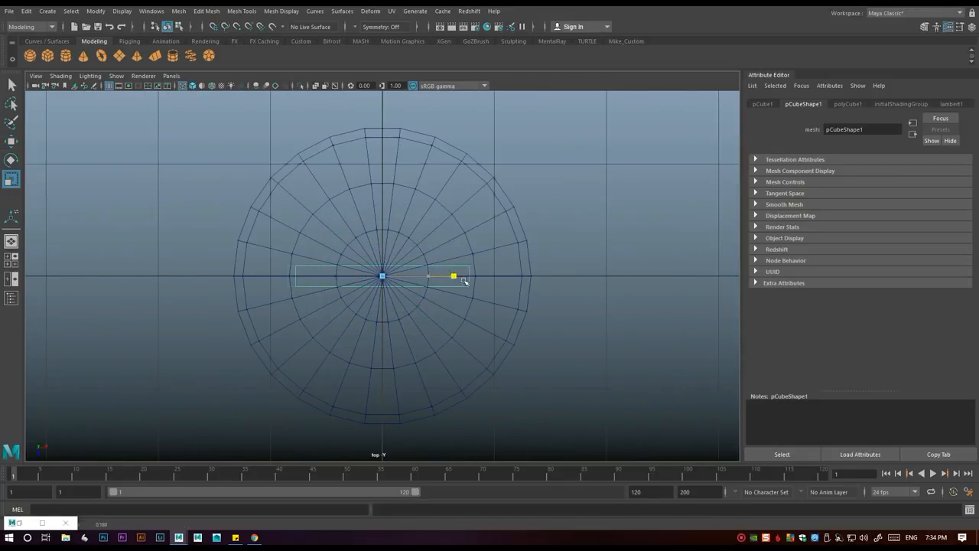
left_click(242, 10)
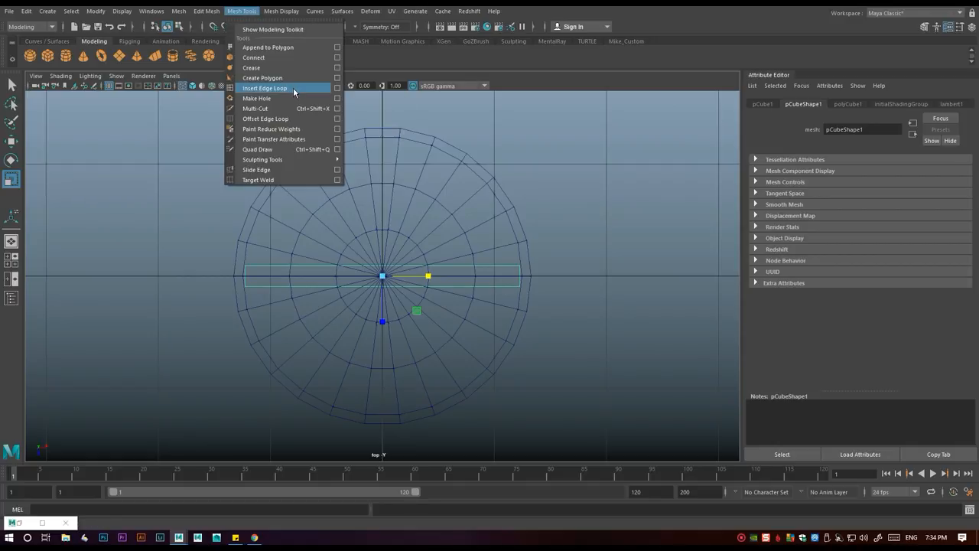
left_click(263, 87)
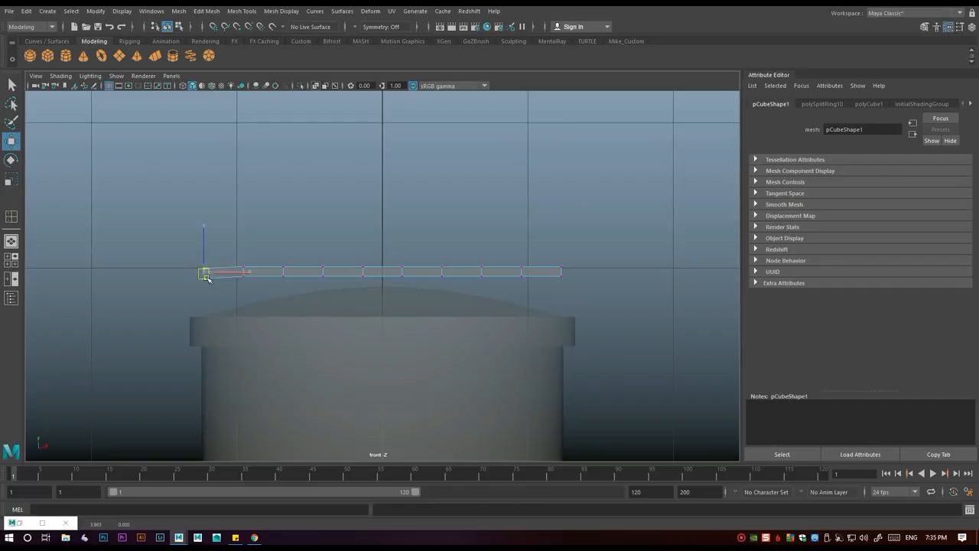
Move the strip's vertex groups so it arches down over the helm's domed crown
left_click_drag(205, 272, 245, 290)
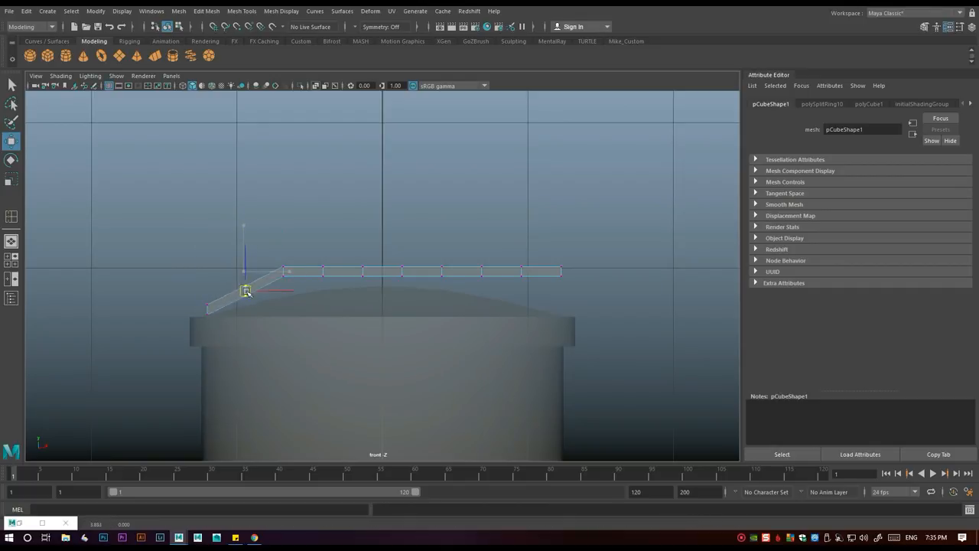
left_click_drag(246, 290, 284, 289)
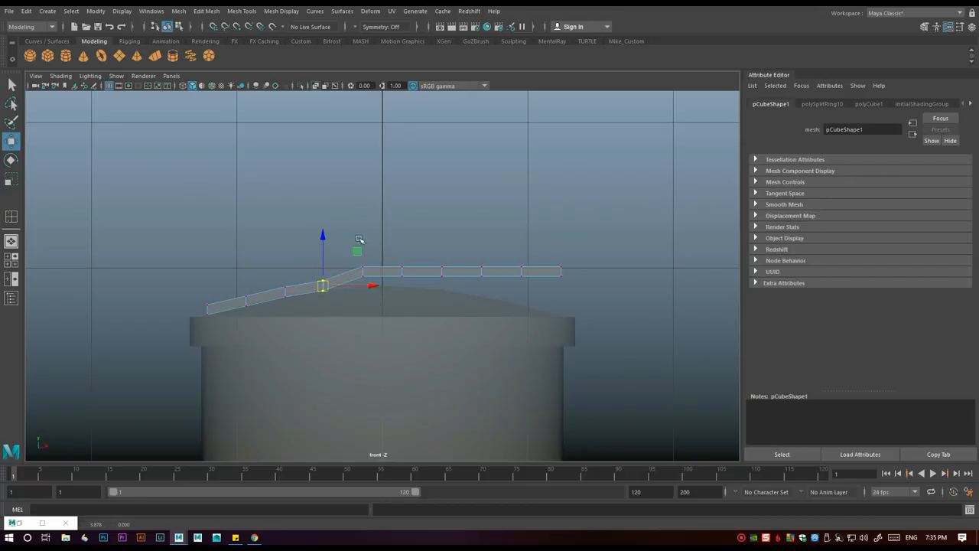
left_click_drag(323, 286, 403, 271)
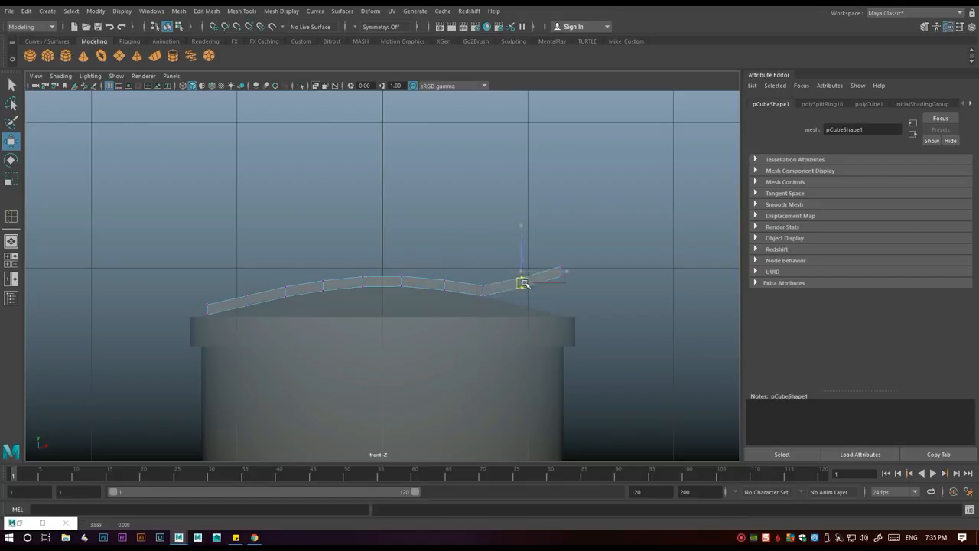
left_click_drag(523, 283, 560, 309)
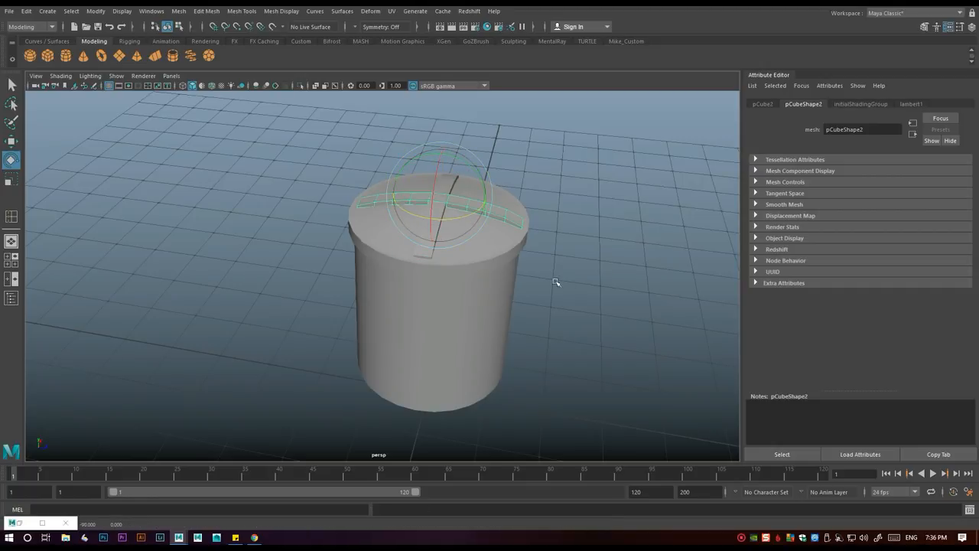
Select both crossing strips and combine them into a single mesh
left_click(178, 10)
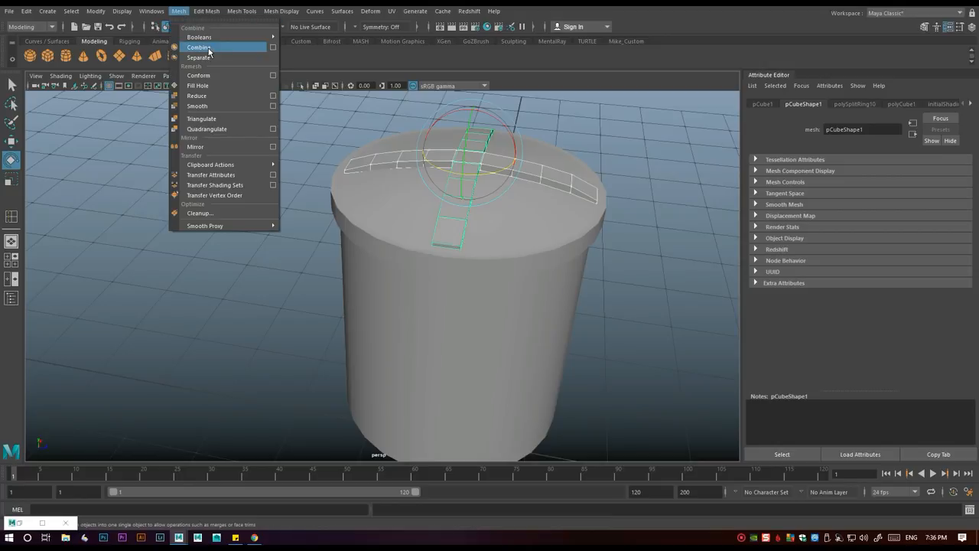
left_click(199, 47)
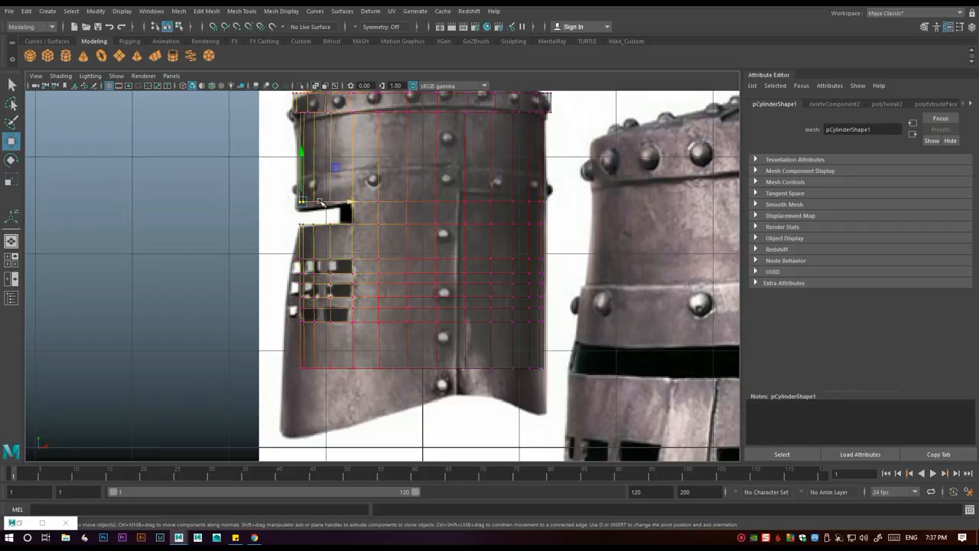
Move the front vertices below the eye slit so the face plate flares out like the reference
left_click_drag(321, 202, 344, 196)
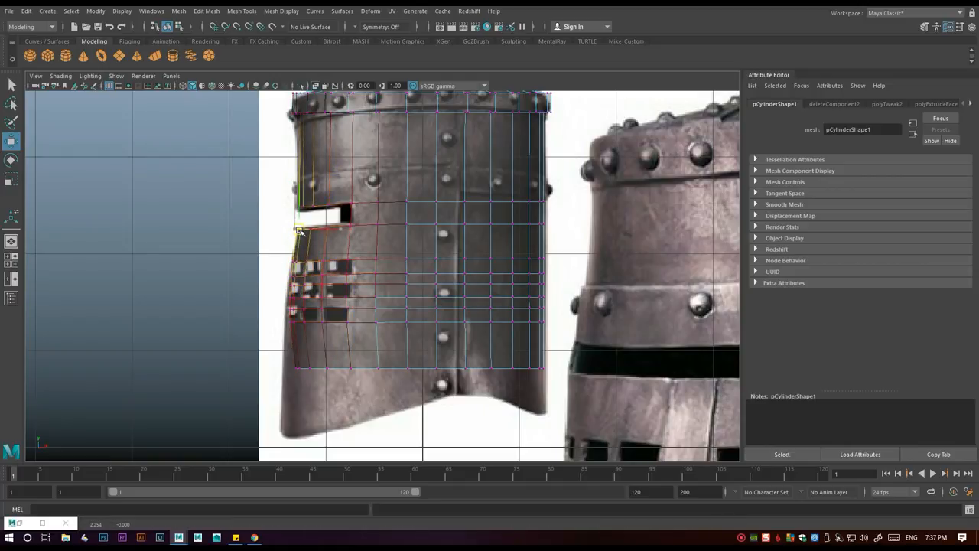
left_click_drag(298, 231, 289, 372)
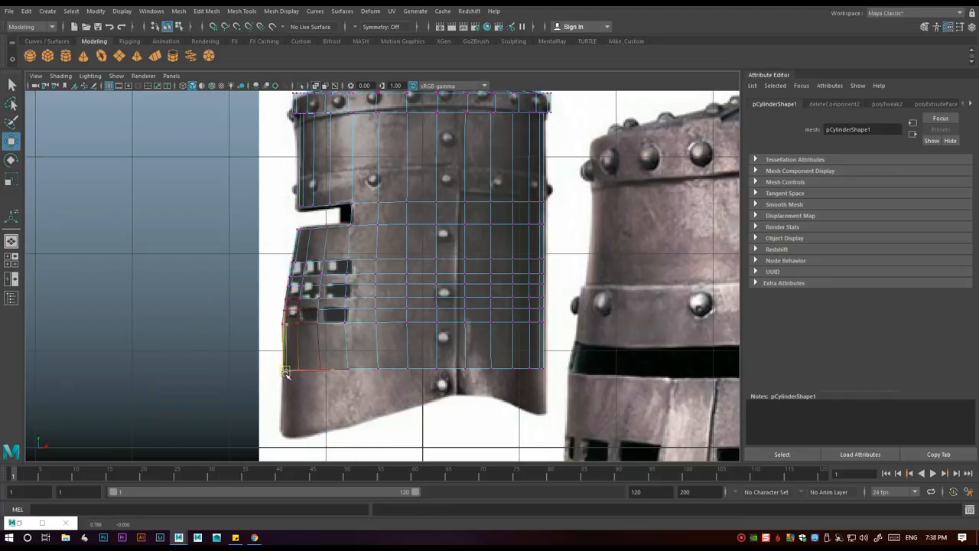
left_click_drag(290, 373, 366, 411)
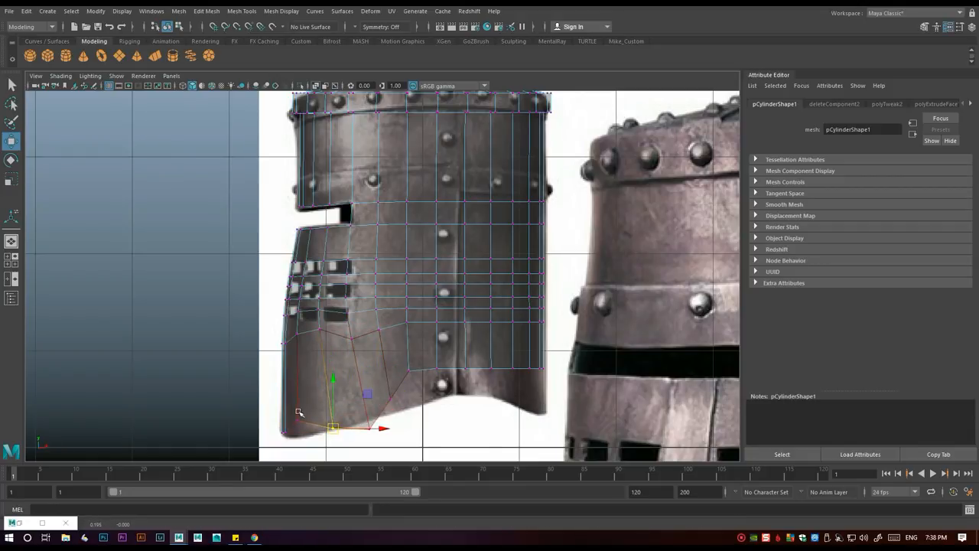
left_click_drag(333, 425, 298, 416)
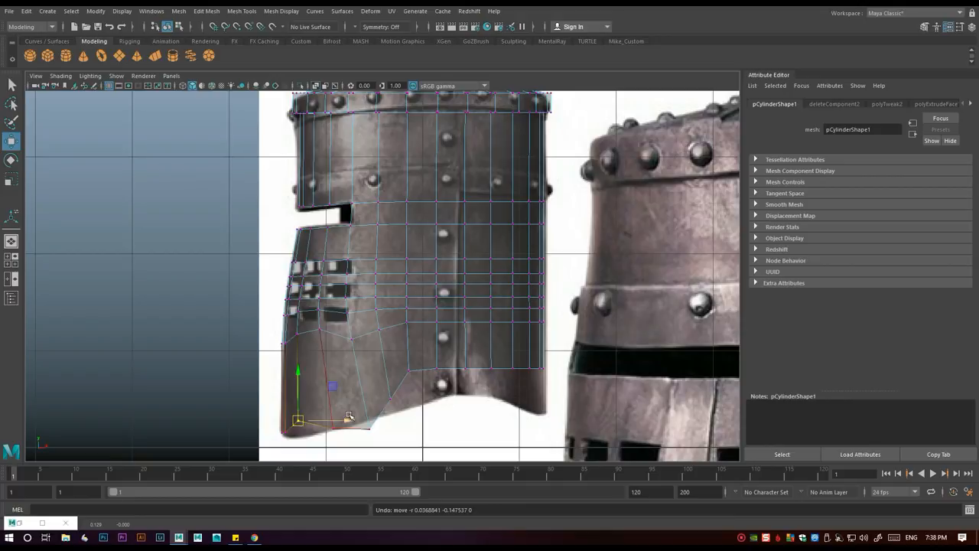
left_click_drag(296, 419, 347, 369)
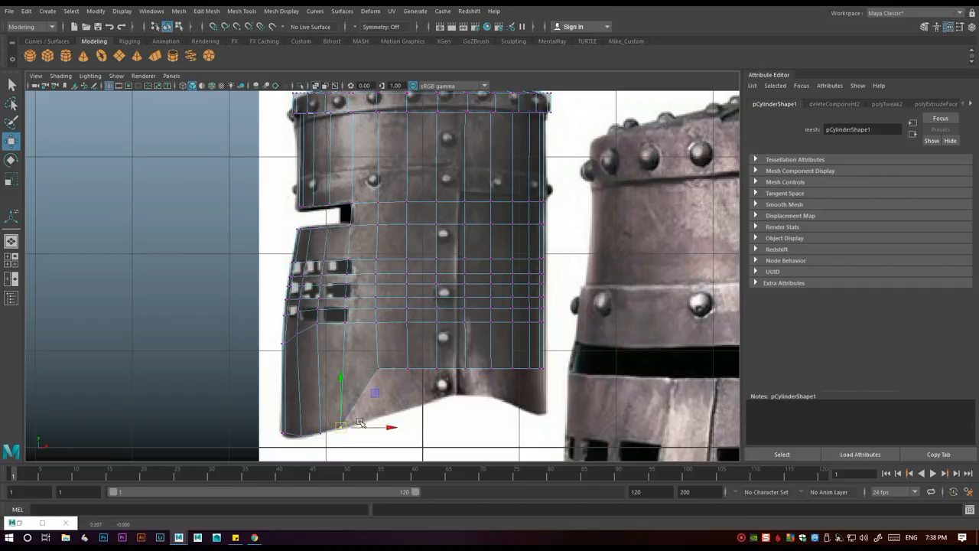
left_click_drag(340, 425, 405, 405)
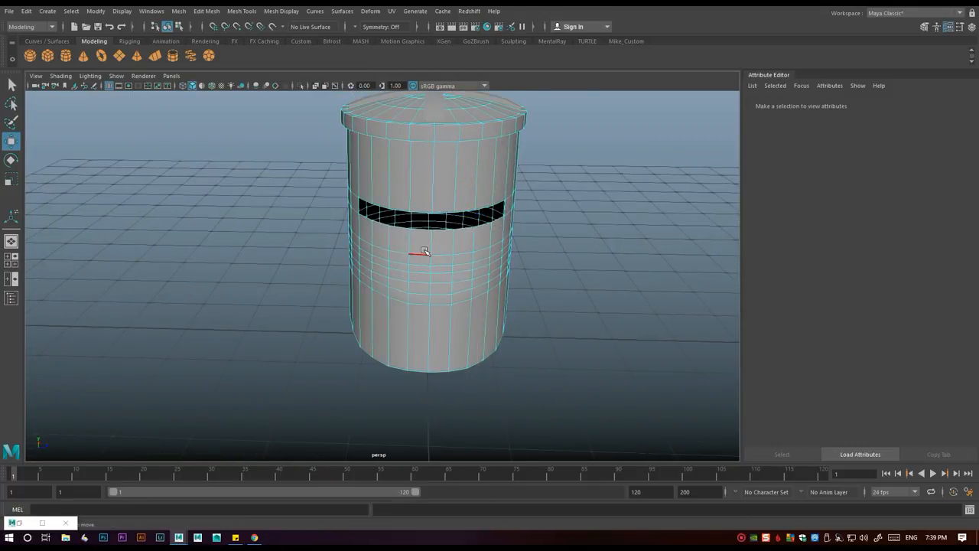
Multi-Cut a vertical edge down the helm's front beneath the eye slit
left_click(207, 11)
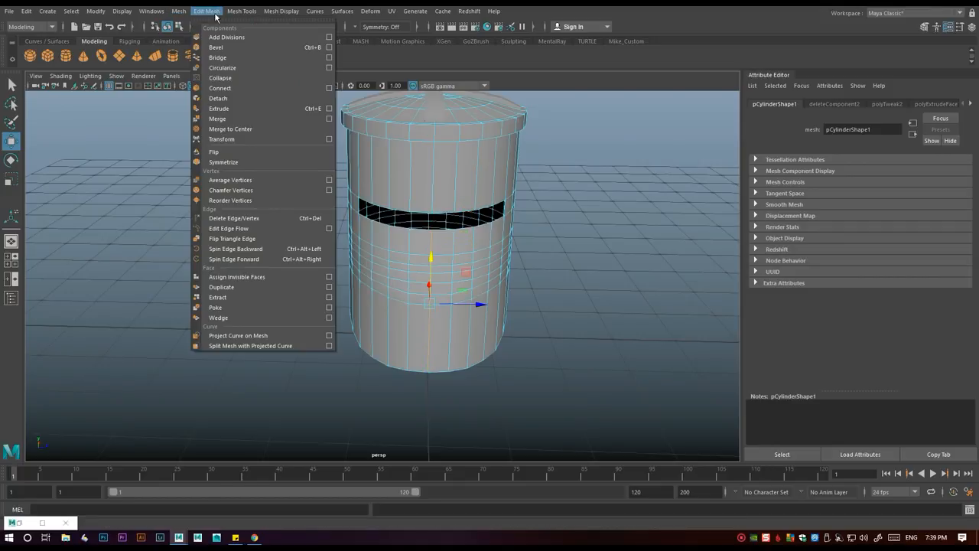
left_click(216, 46)
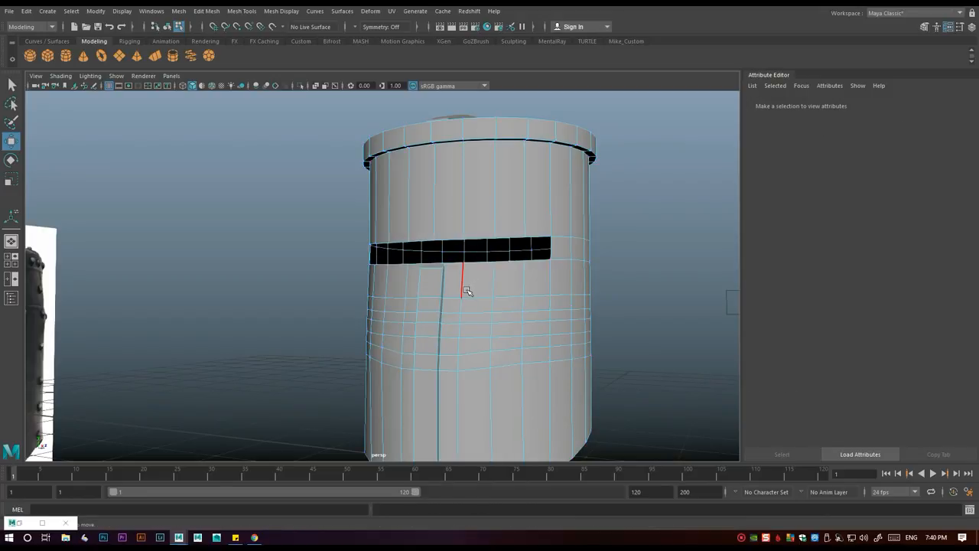
left_click(465, 276)
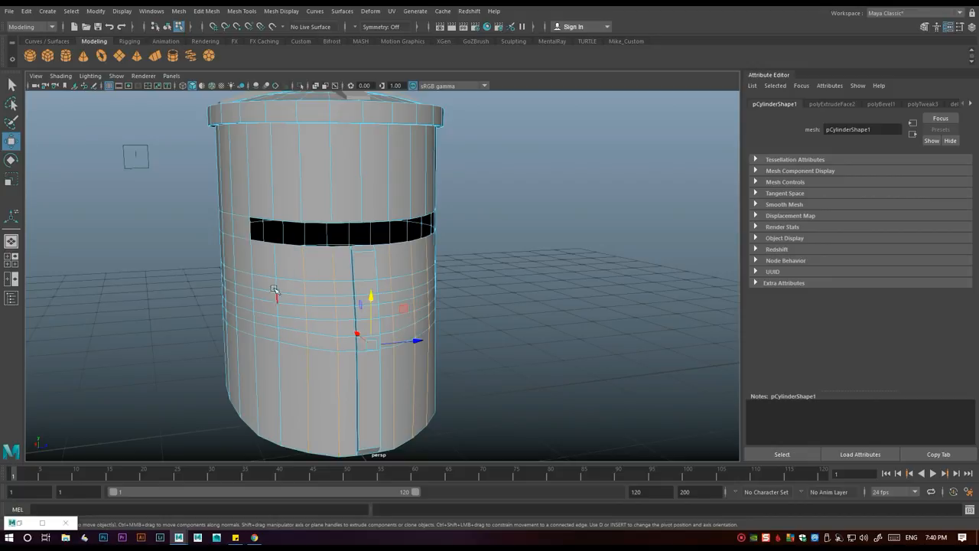
Bevel the seam edges and delete faces to form rows of rectangular breathing holes
left_click(207, 10)
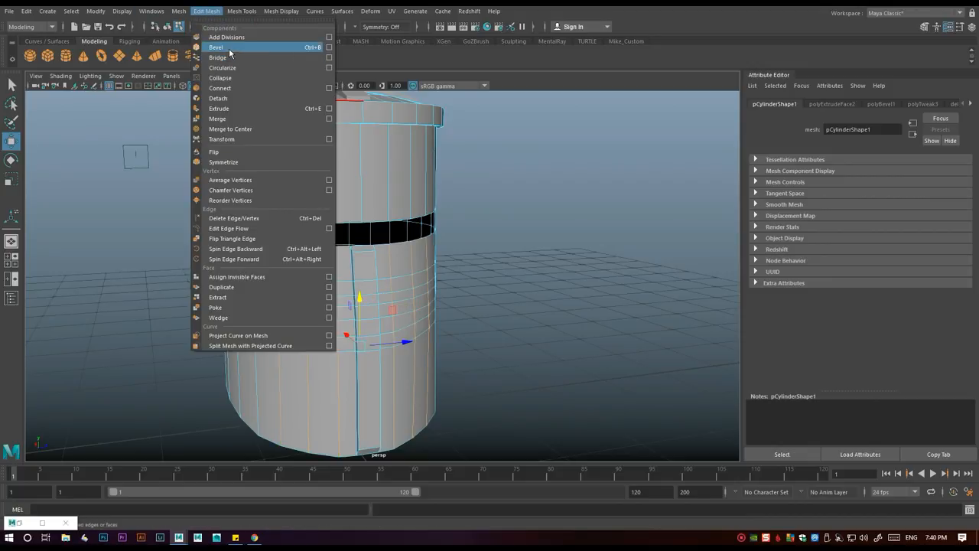
left_click(216, 46)
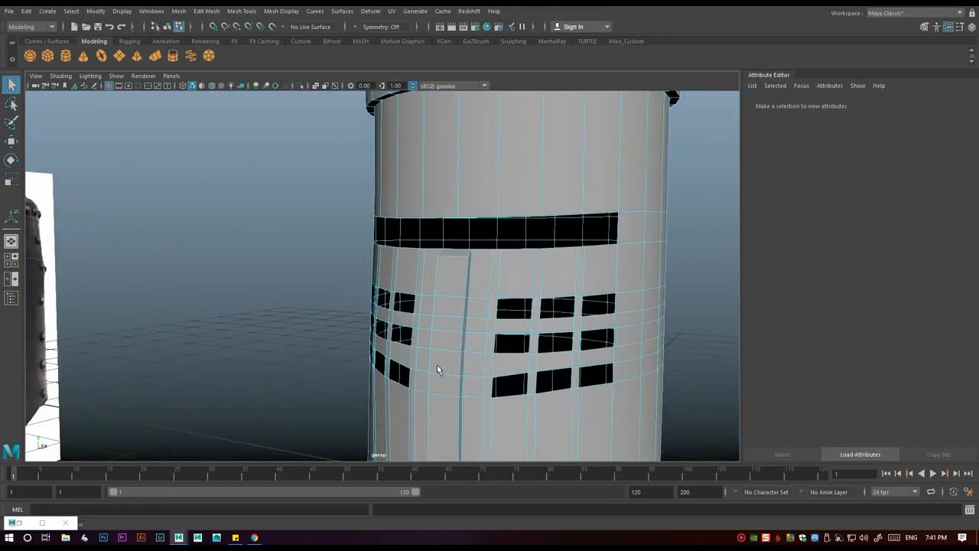
right_click(437, 369)
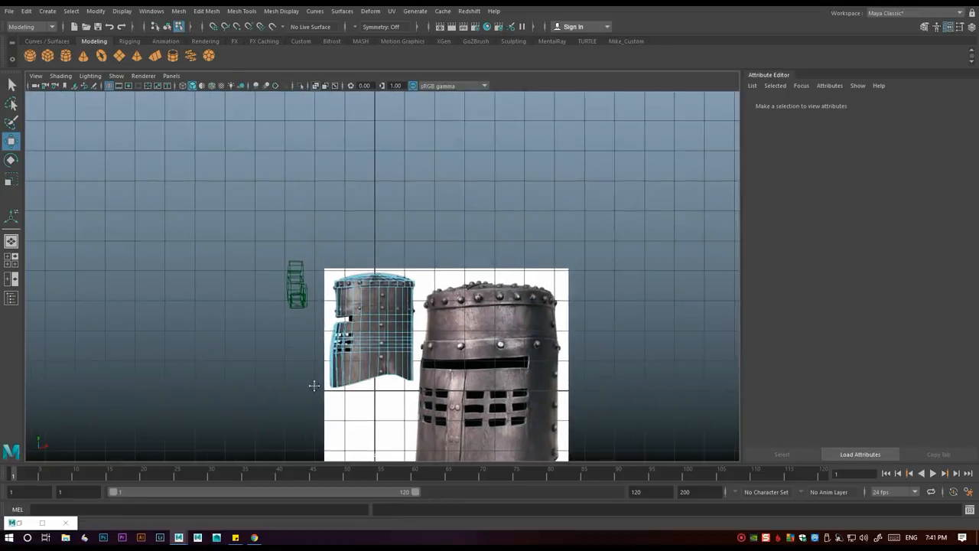
Move the helm's side vertices so its face angles forward like the reference silhouette
left_click(242, 11)
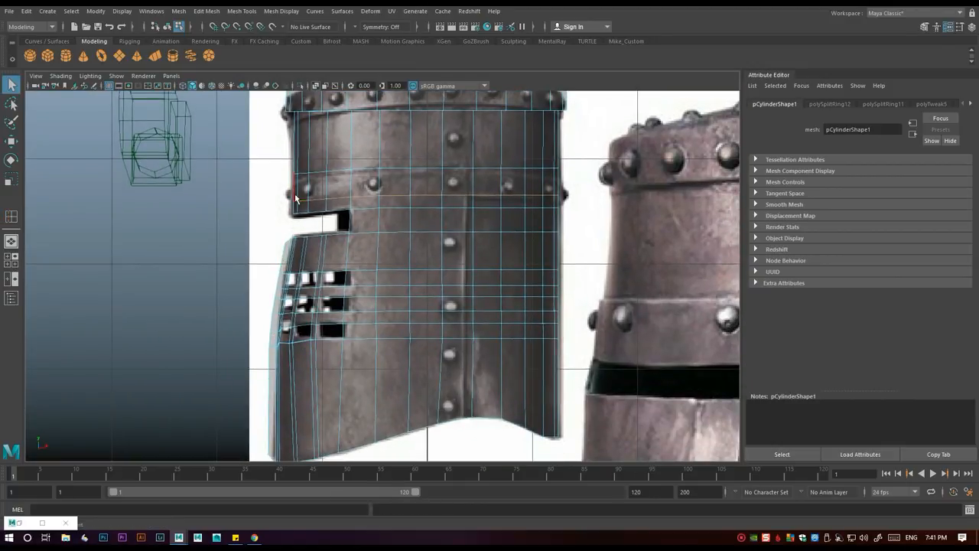
left_click_drag(293, 196, 447, 447)
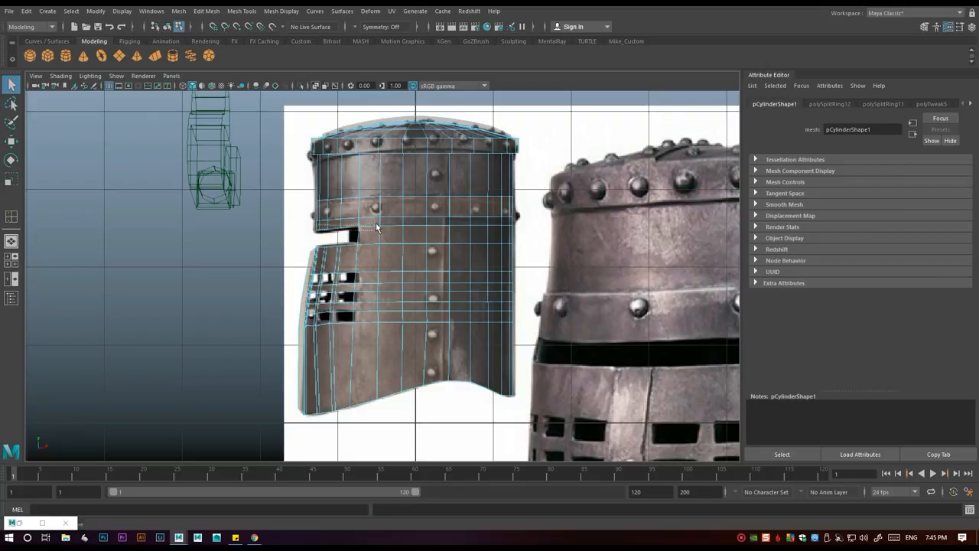
left_click(413, 233)
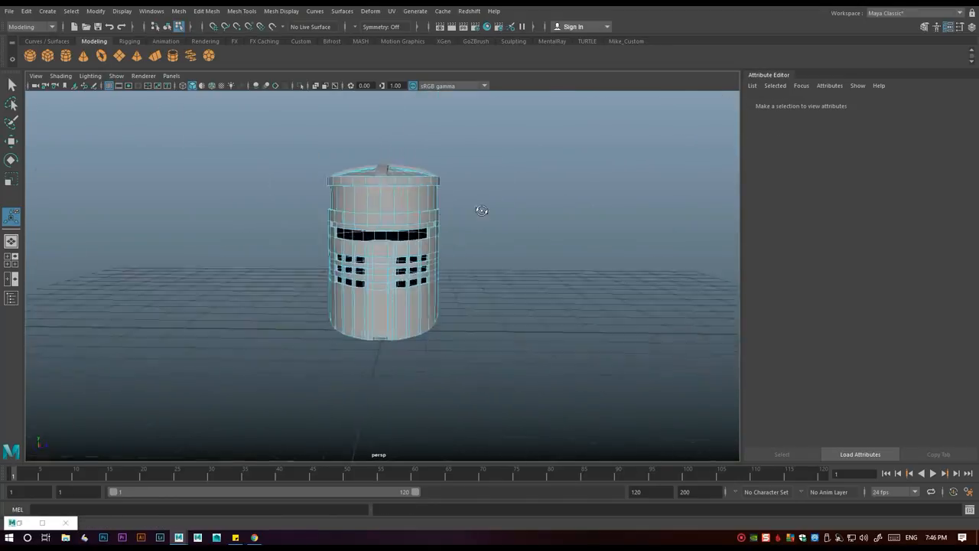
Merge the duplicated band rivets into a single object with Mesh > Combine
left_click_drag(480, 210, 388, 231)
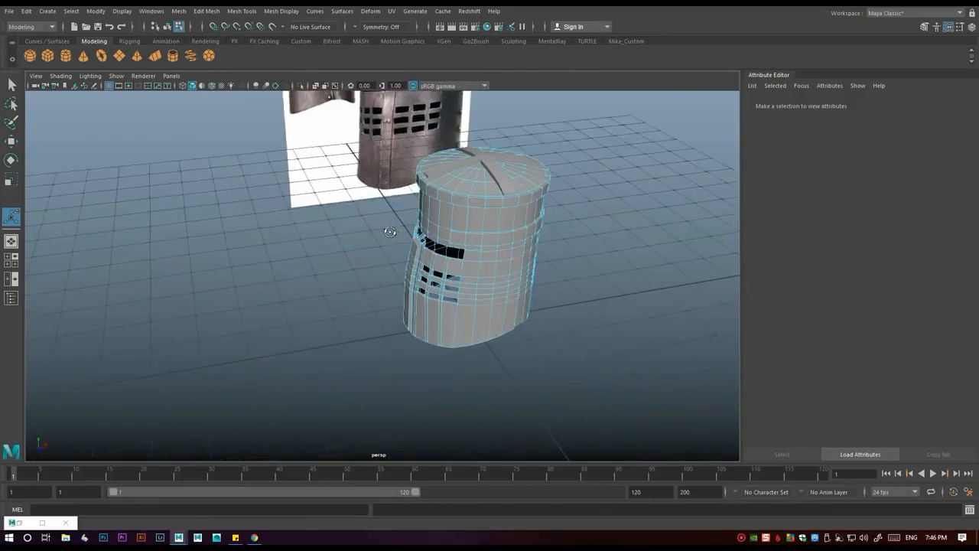
left_click_drag(390, 232, 392, 208)
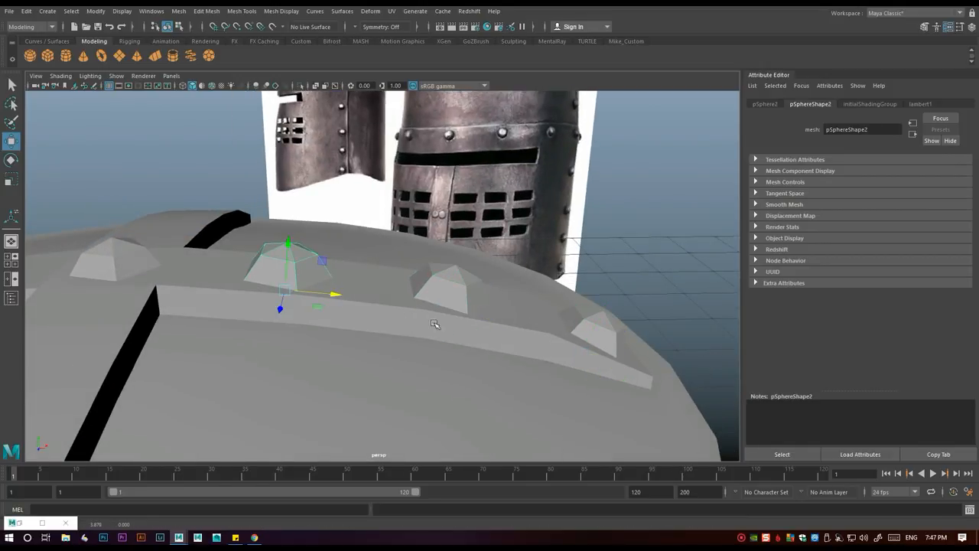
left_click(178, 11)
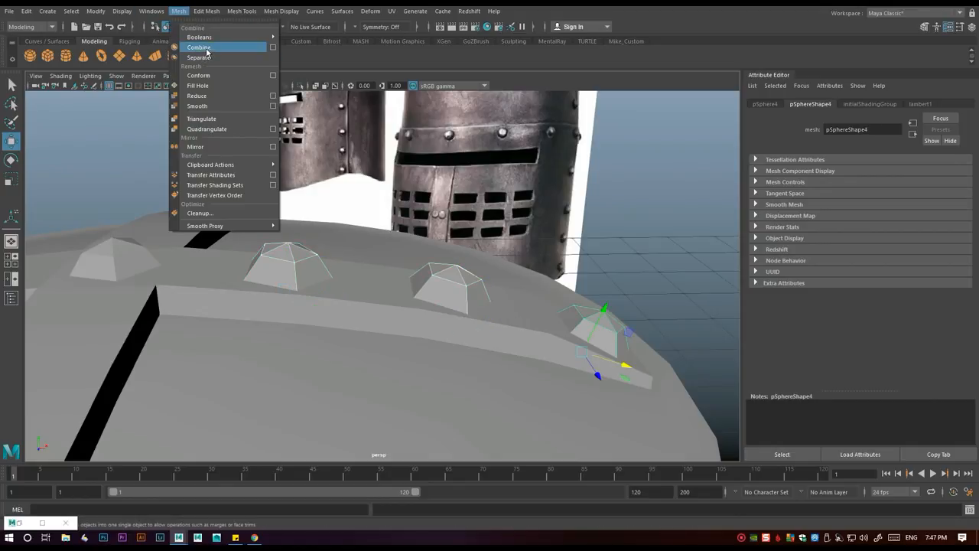
left_click(199, 46)
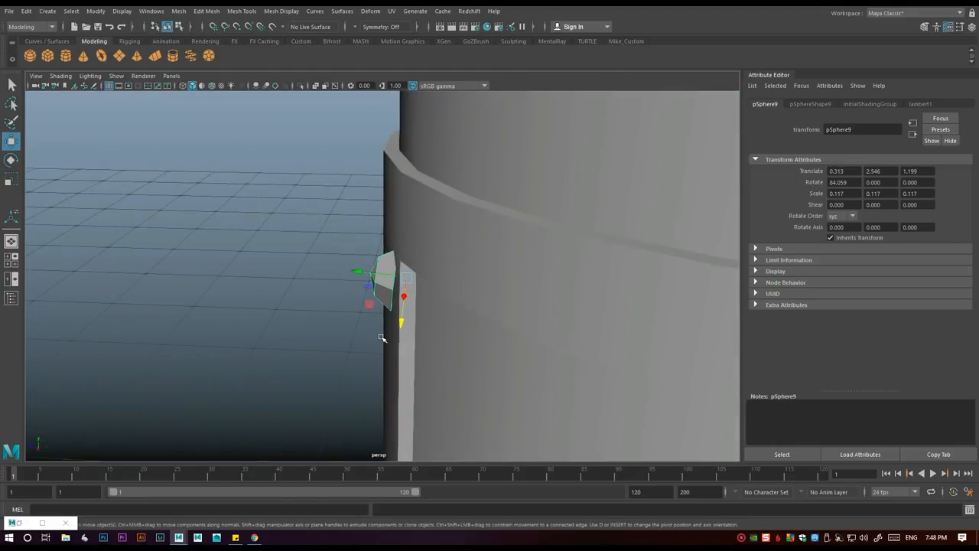
left_click(13, 161)
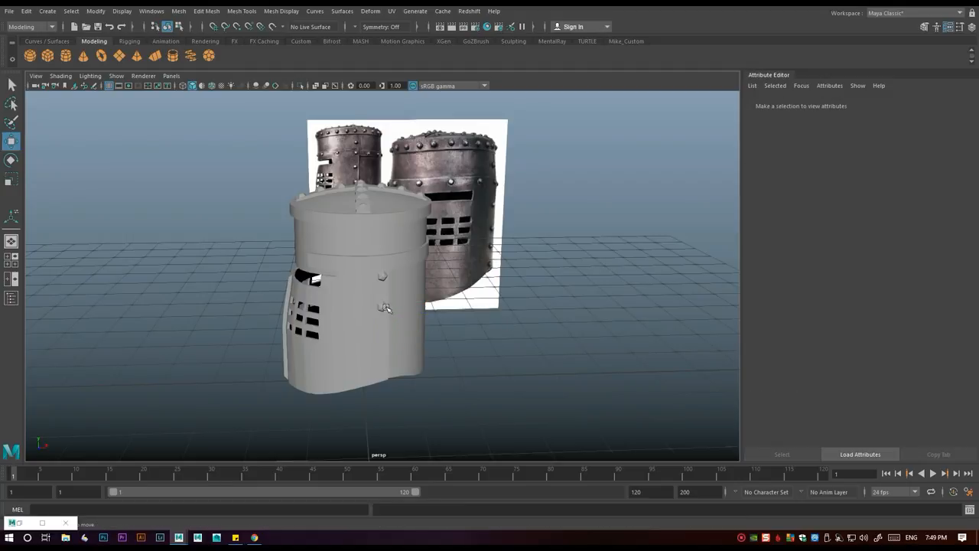
Duplicate the rivet with rotation around the helm centre to line the crown strips
left_click(382, 306)
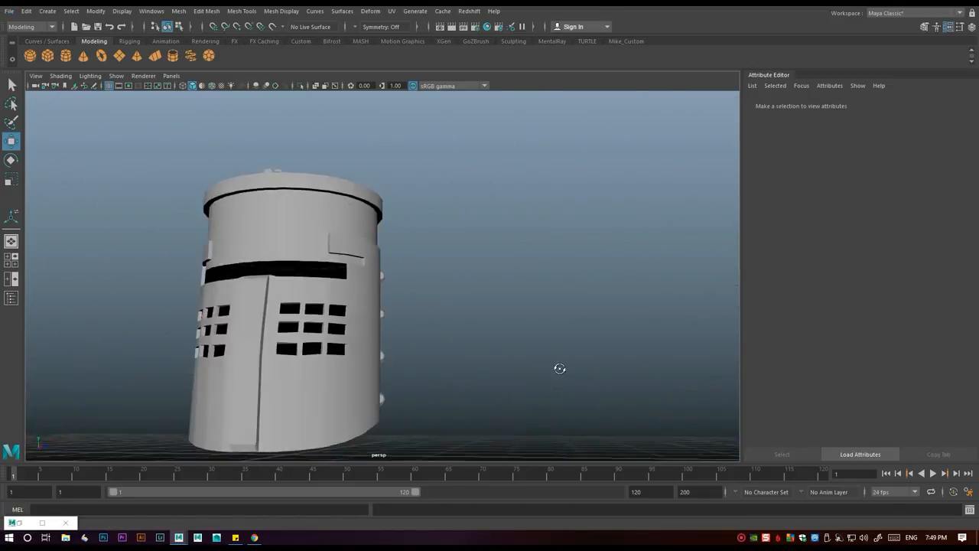
left_click(291, 322)
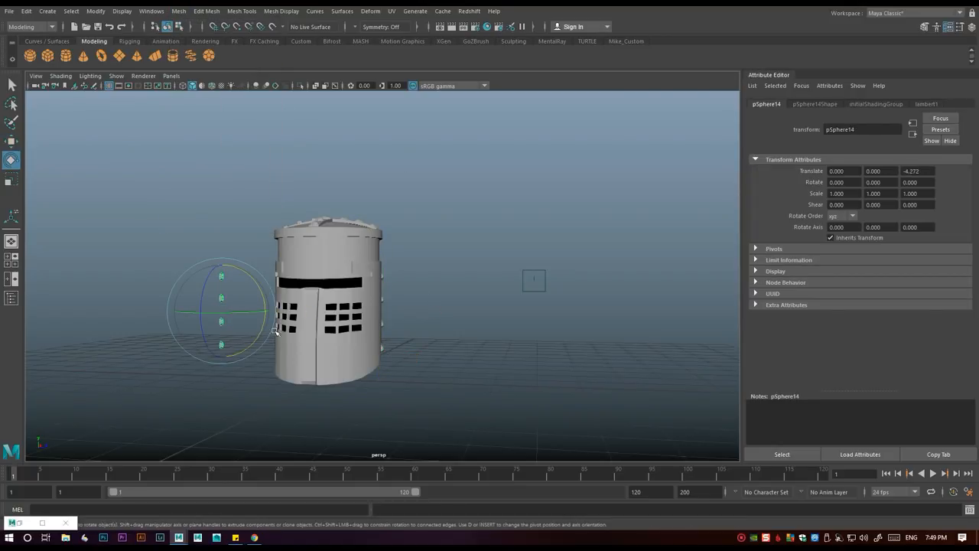
left_click_drag(275, 315, 248, 355)
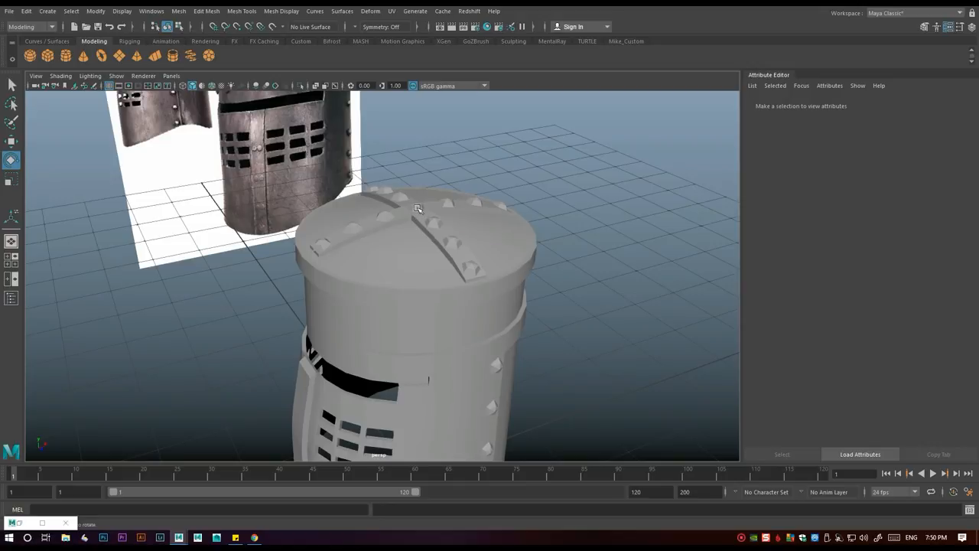
left_click(416, 207)
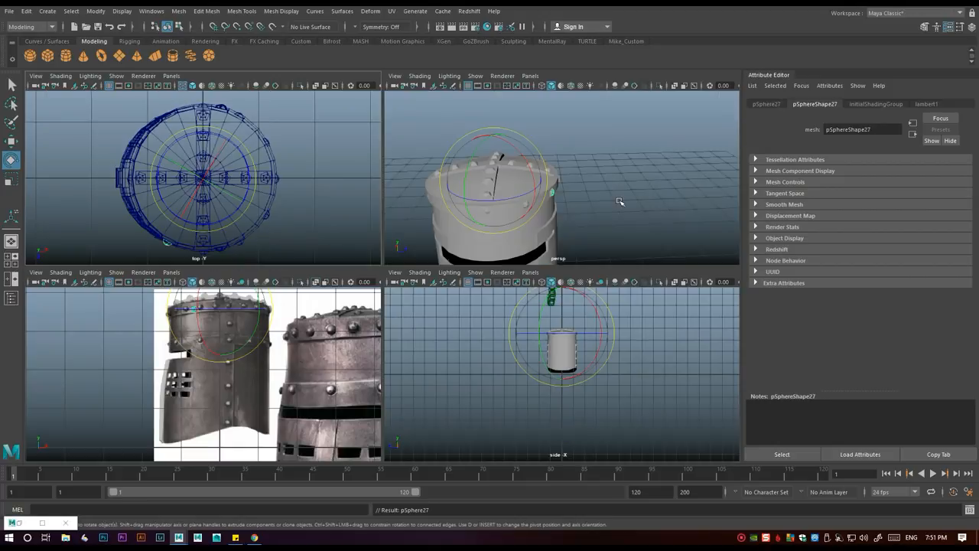
Duplicate rivets along the brow band above the eye slit and add a flat polygon disc
key("space")
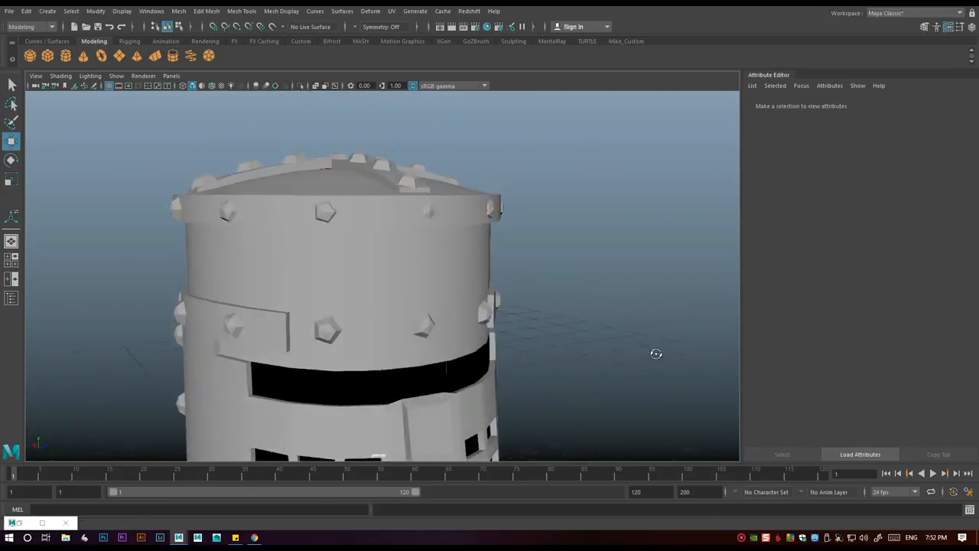
left_click(329, 306)
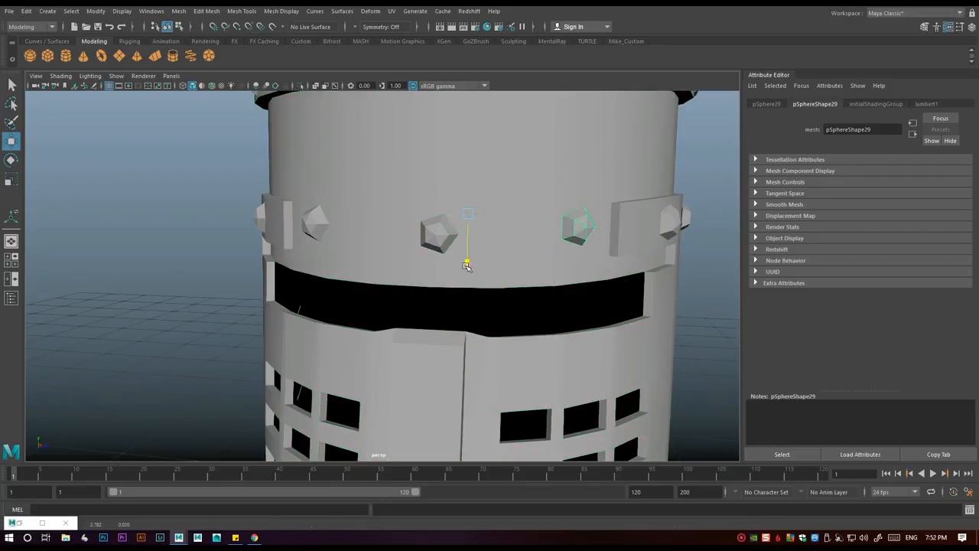
left_click(315, 228)
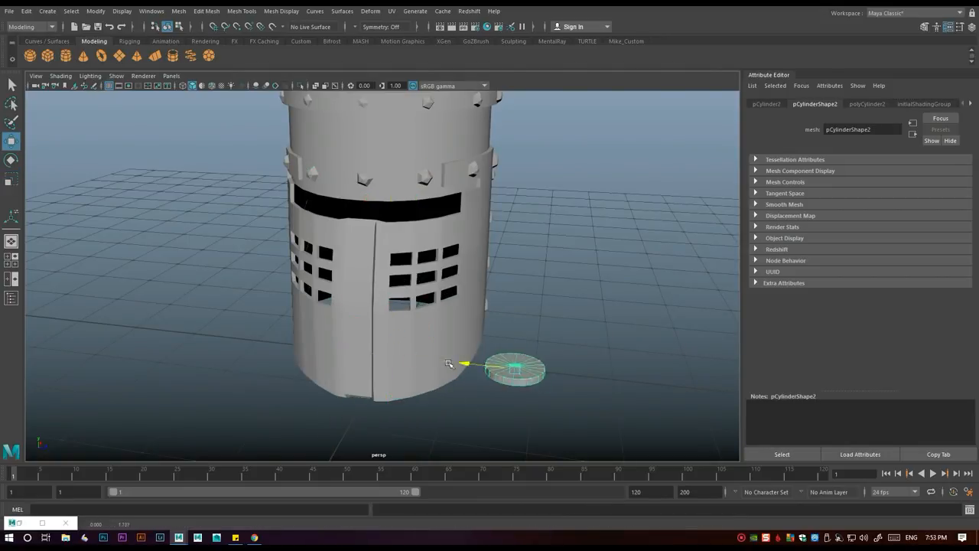
left_click(242, 10)
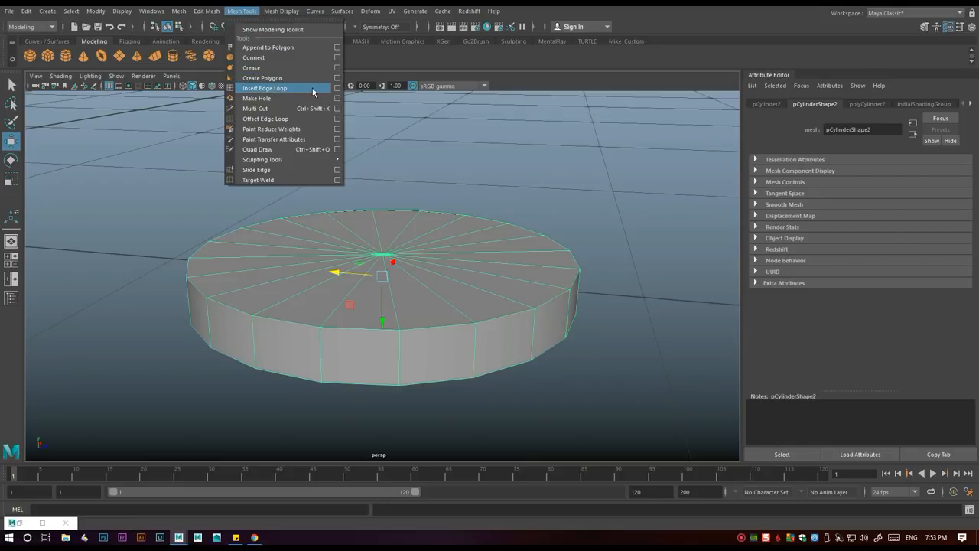